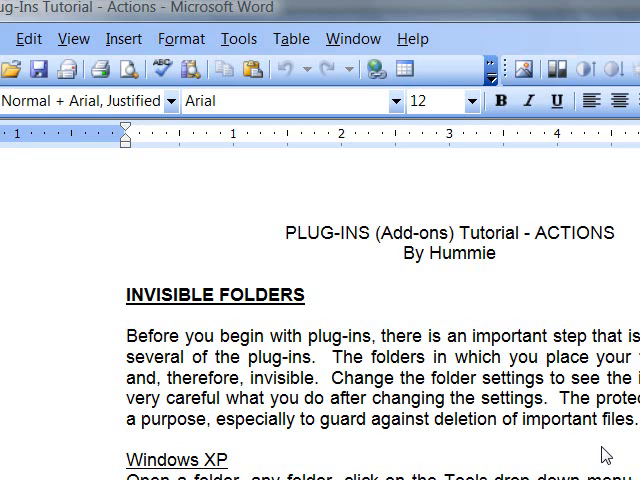
# Scroll the tutorial down to the 'In Vista' hidden-folders instructions.
pyautogui.scroll(-3)
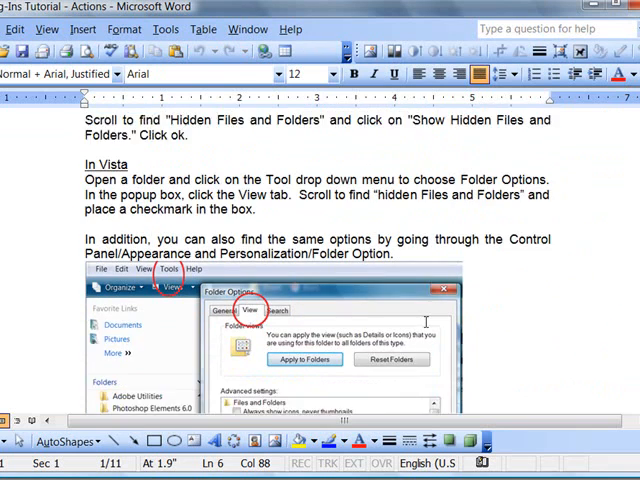
pyautogui.scroll(-3)
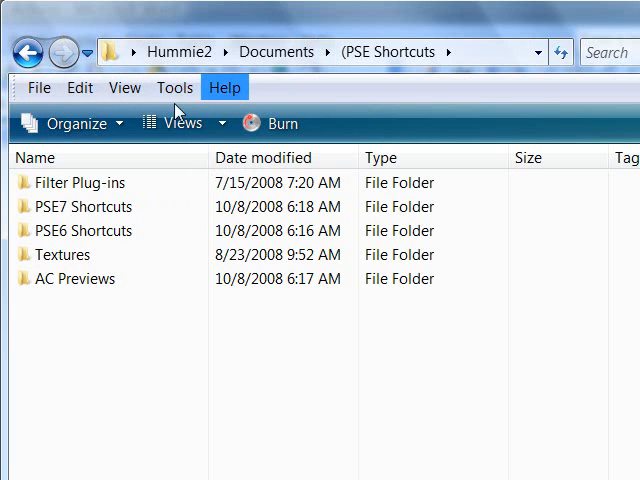
# Reach the View settings of Folder and Search Options via the Organize menu.
pyautogui.click(72, 122)
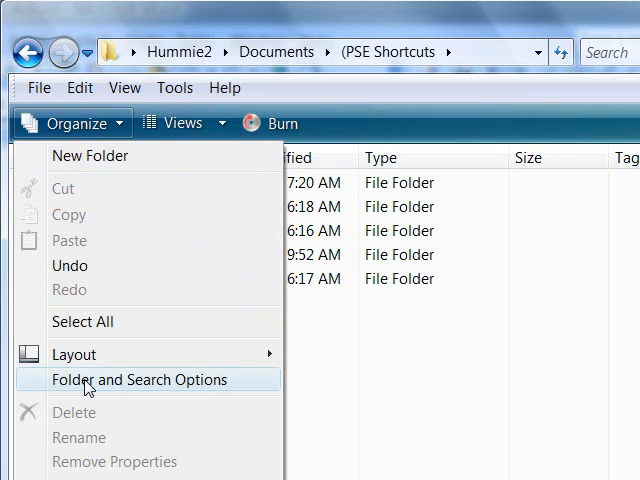
pyautogui.click(148, 380)
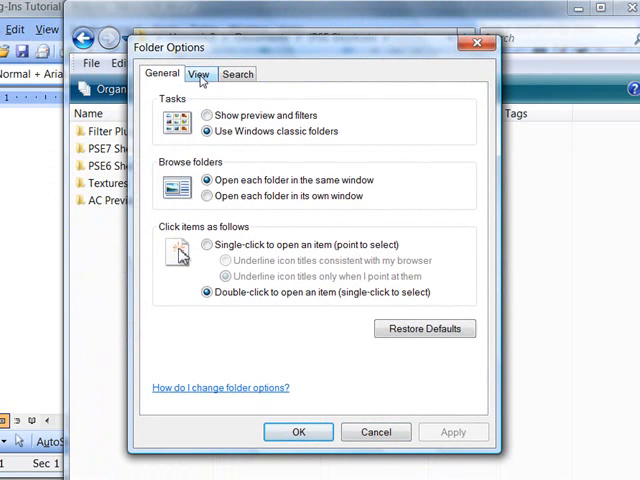
pyautogui.click(200, 72)
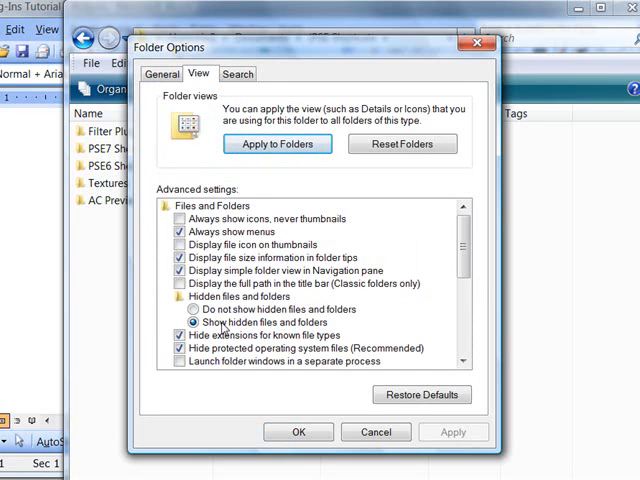
pyautogui.moveTo(382, 160)
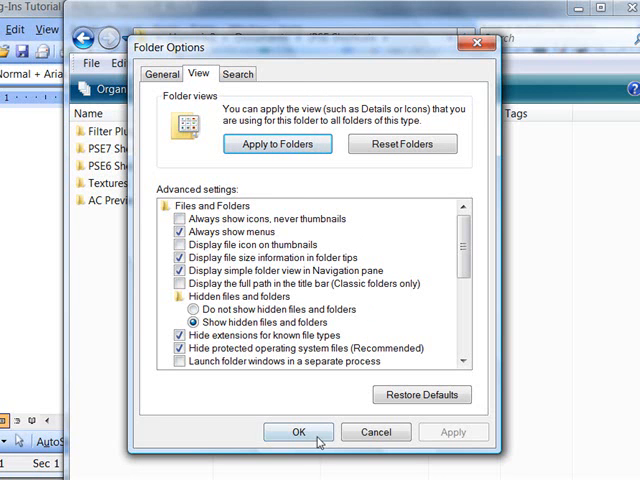
# Confirm showing hidden files with OK and scroll the tutorial to its BASICS section.
pyautogui.click(296, 432)
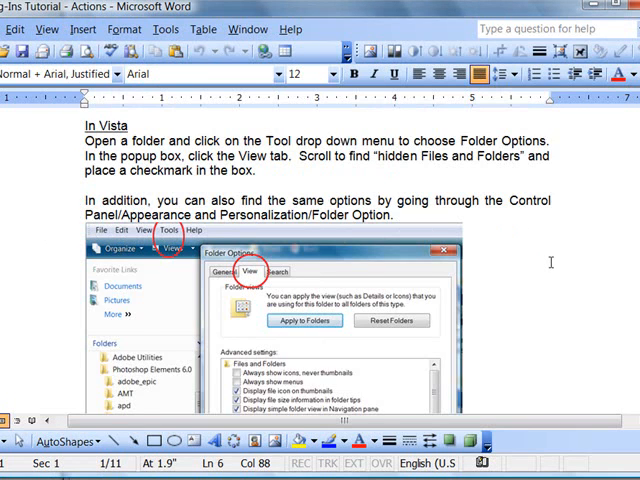
pyautogui.scroll(-3)
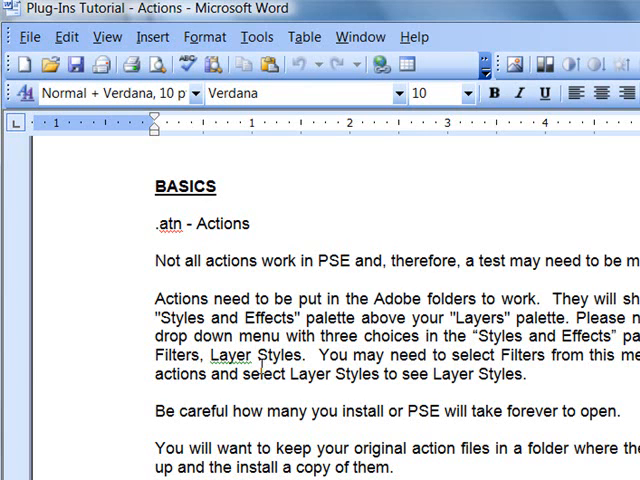
pyautogui.scroll(-3)
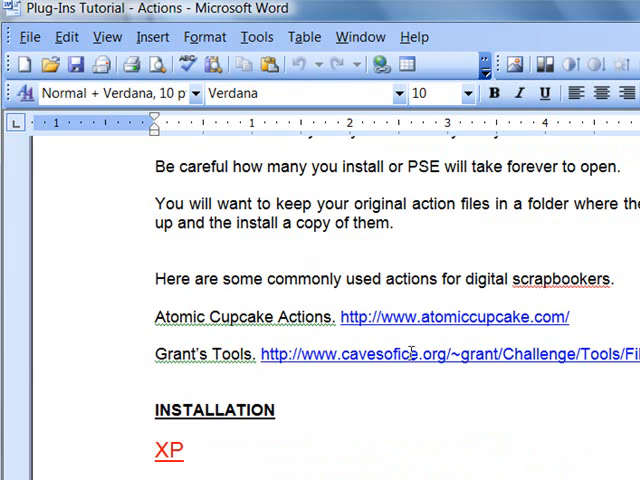
pyautogui.moveTo(380, 452)
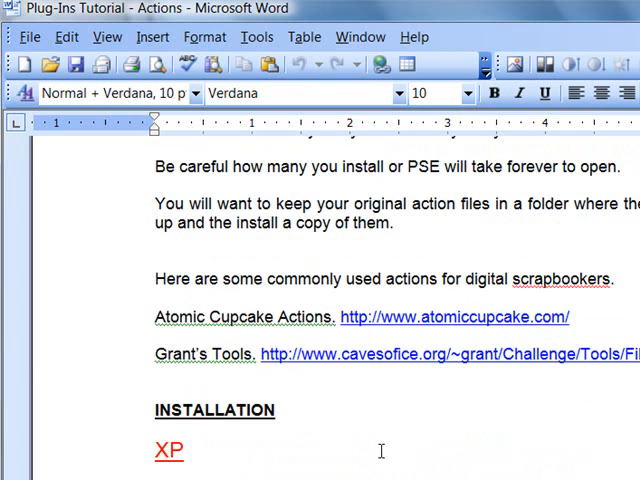
pyautogui.scroll(-3)
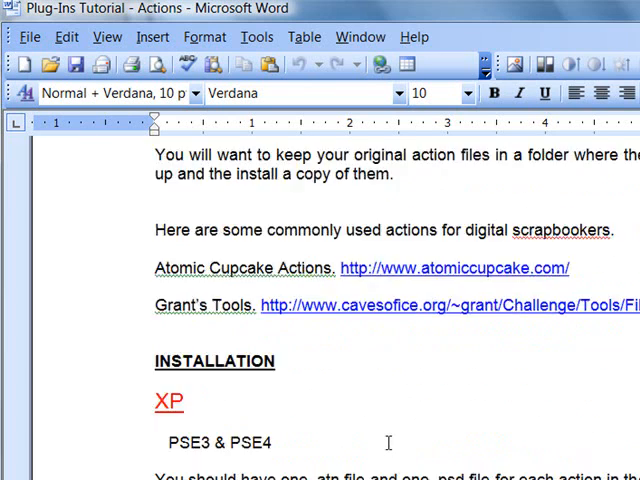
pyautogui.scroll(-3)
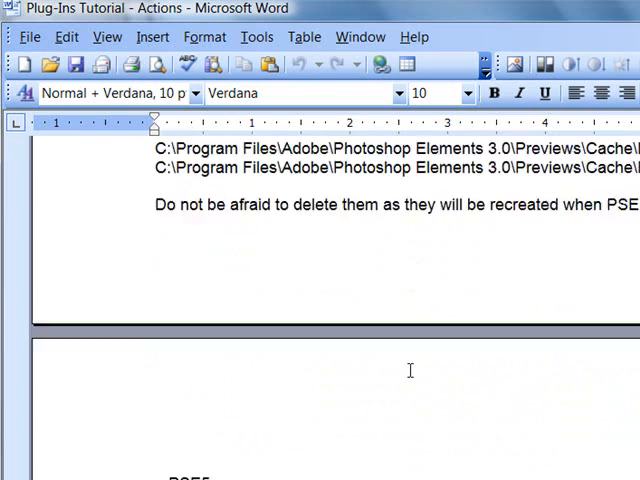
pyautogui.scroll(-3)
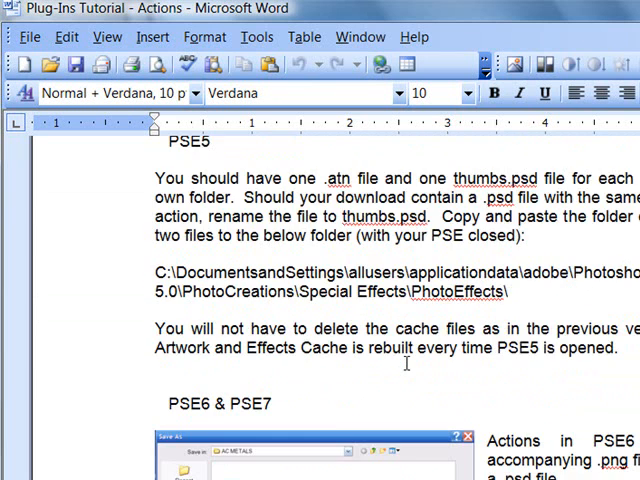
pyautogui.scroll(-3)
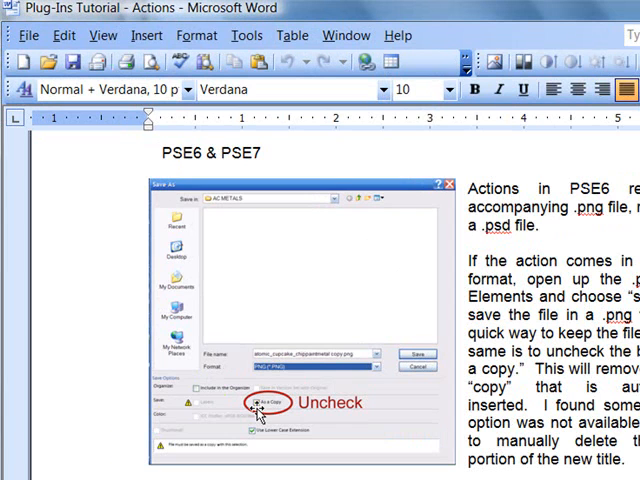
# Bring the PSE Shortcuts folder window back in front after reading the PSE6 & PSE7 section.
pyautogui.click(256, 404)
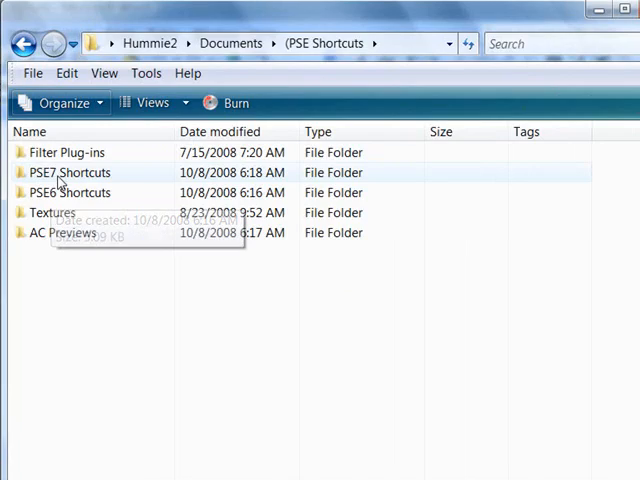
# Go into PSE7 Shortcuts and follow the photo effects shortcut to the ATN action files.
pyautogui.doubleClick(70, 172)
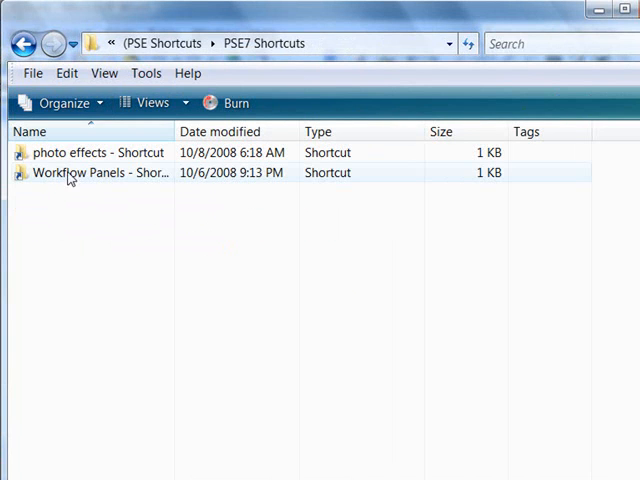
pyautogui.doubleClick(108, 152)
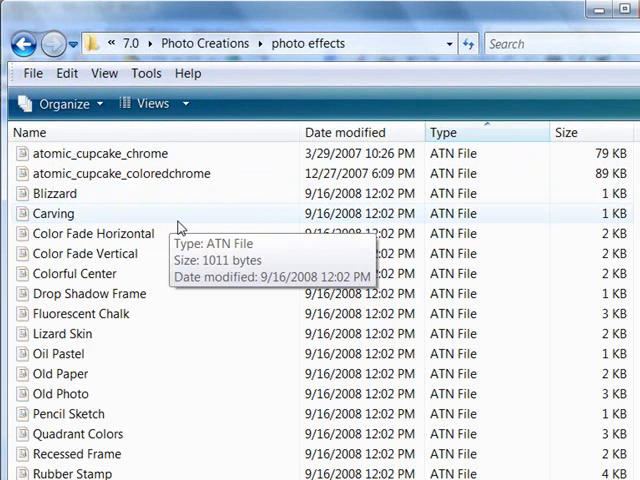
pyautogui.moveTo(128, 158)
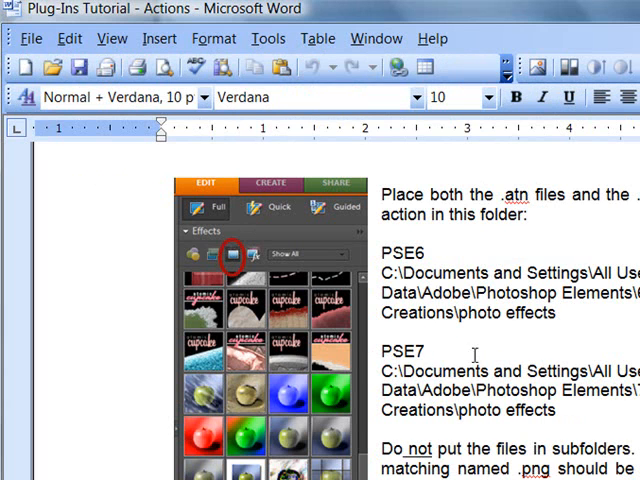
# Return to the tutorial and select the PSE7 photo effects folder path text.
pyautogui.click(554, 410)
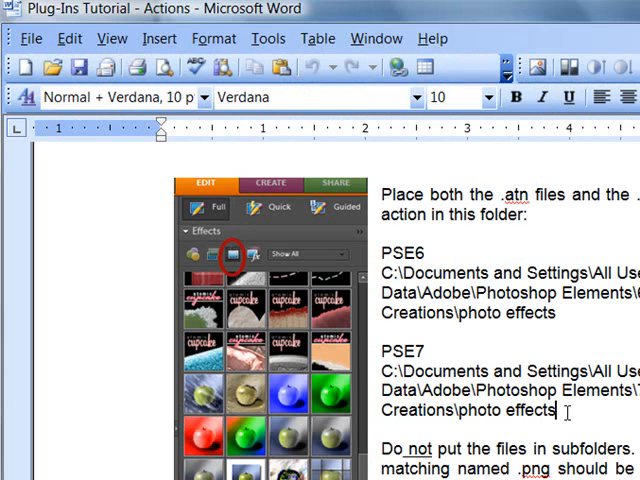
pyautogui.moveTo(382, 372); pyautogui.dragTo(550, 410)
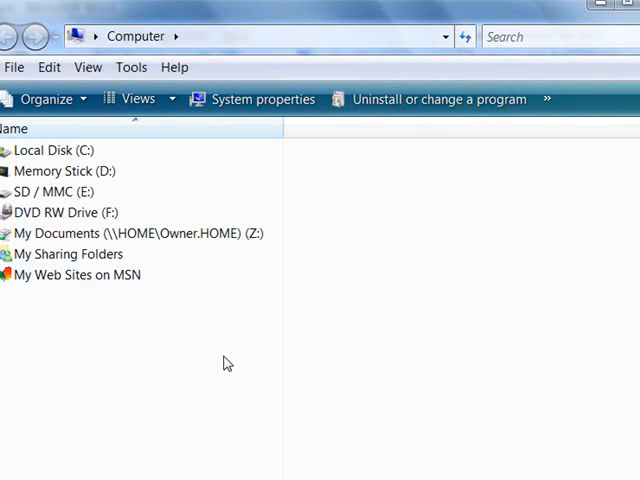
pyautogui.moveTo(504, 20)
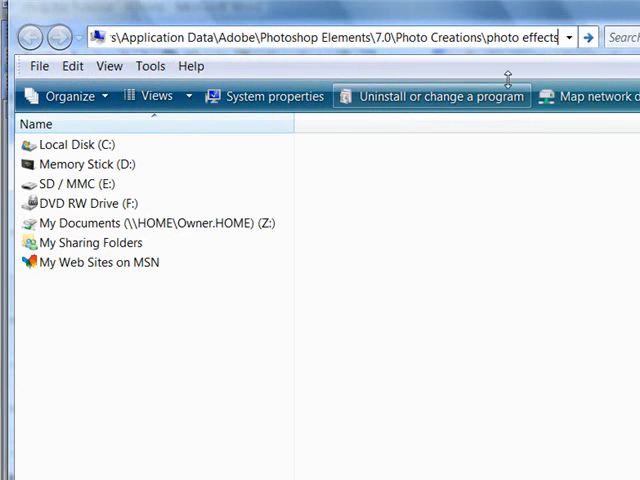
# Navigate Explorer to the pasted PSE7 photo effects path and browse its contents.
pyautogui.click(590, 36)
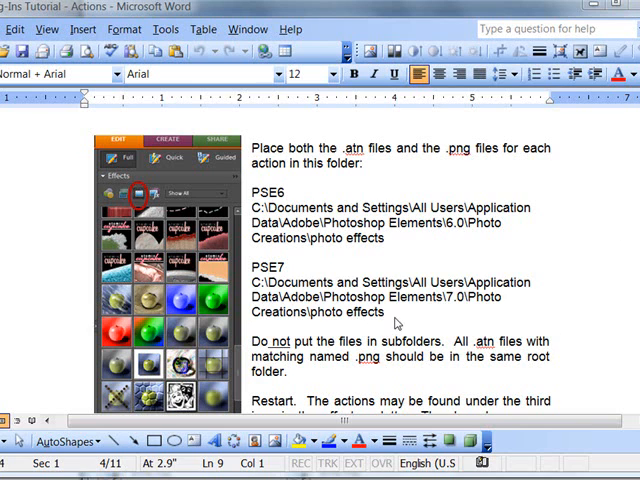
pyautogui.scroll(-3)
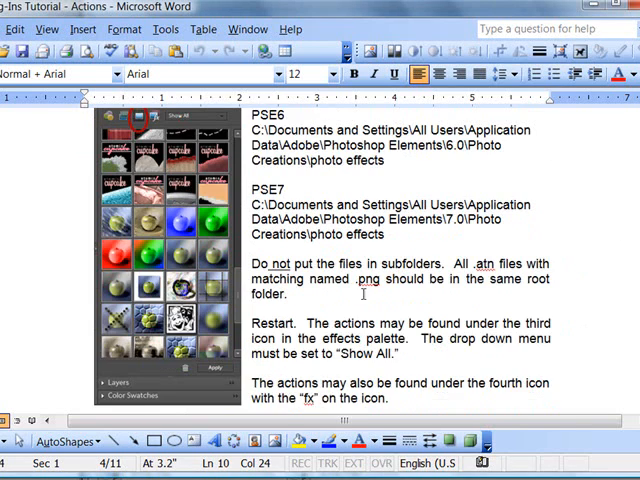
pyautogui.scroll(-3)
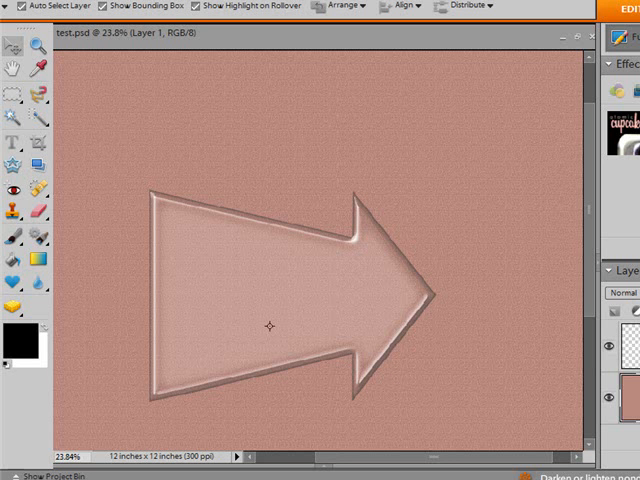
pyautogui.moveTo(572, 244)
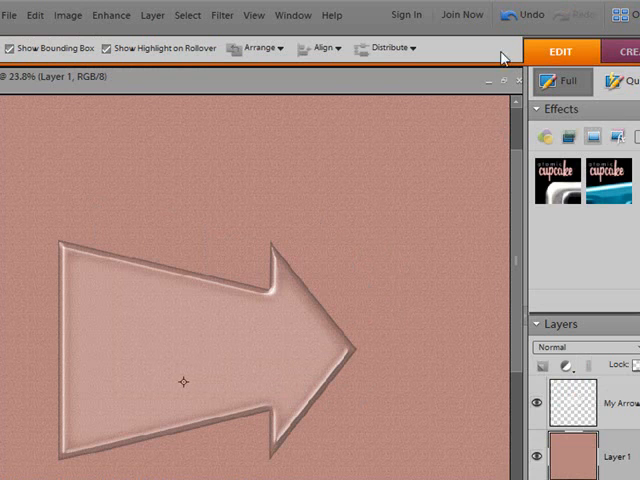
pyautogui.moveTo(460, 136)
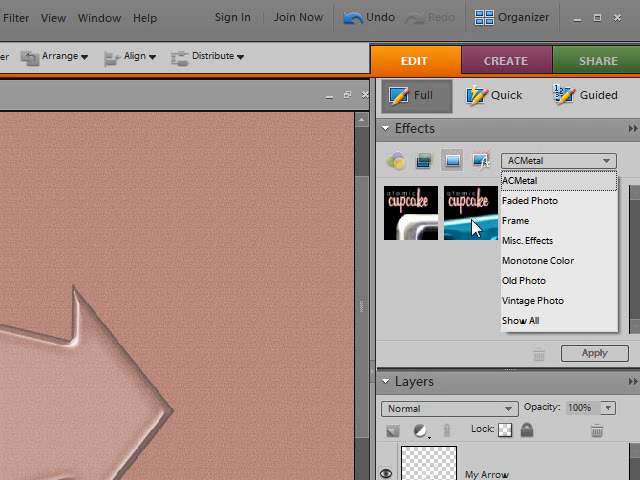
pyautogui.moveTo(522, 328)
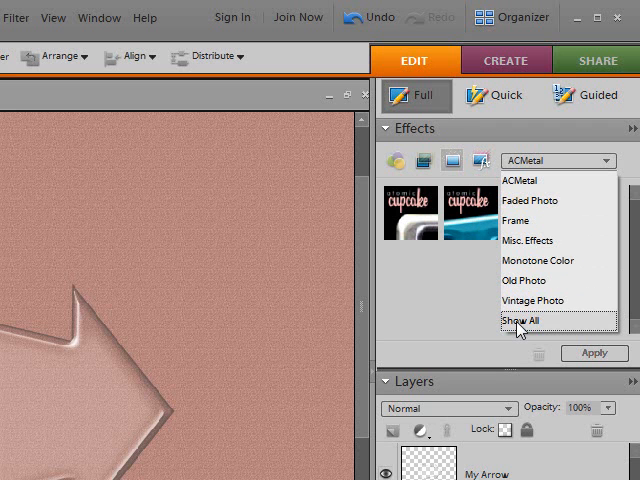
# Choose Show All in the Effects panel and scroll through the added action thumbnails.
pyautogui.click(524, 320)
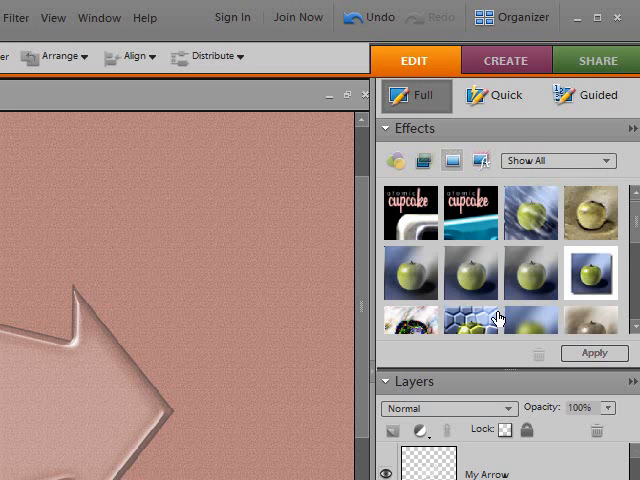
pyautogui.scroll(-3)
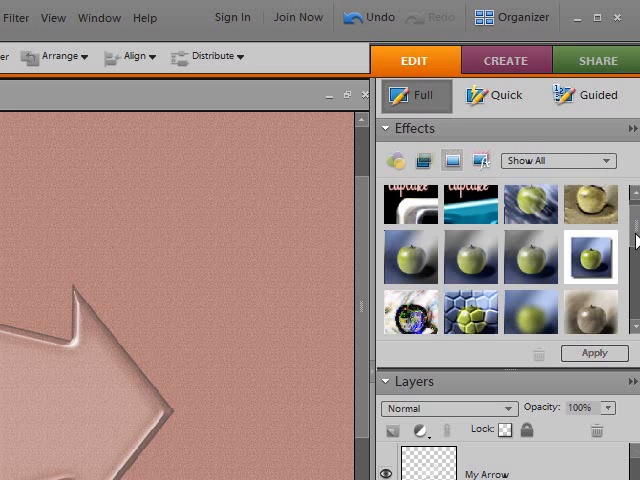
pyautogui.scroll(-3)
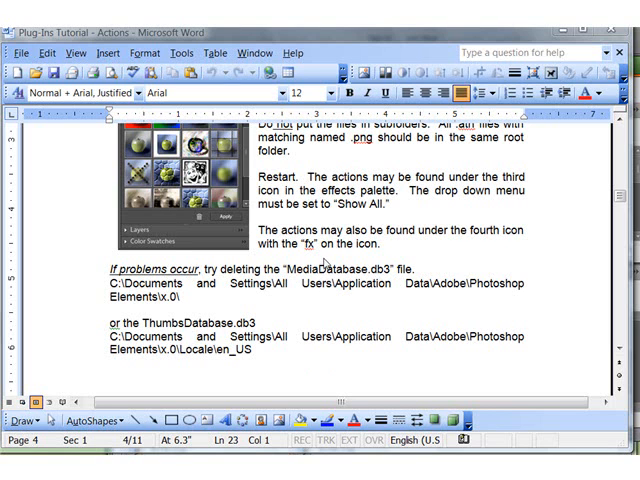
pyautogui.moveTo(184, 332)
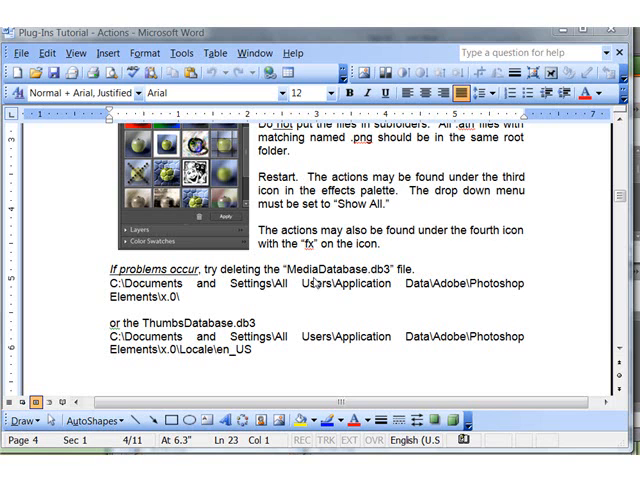
pyautogui.moveTo(196, 300)
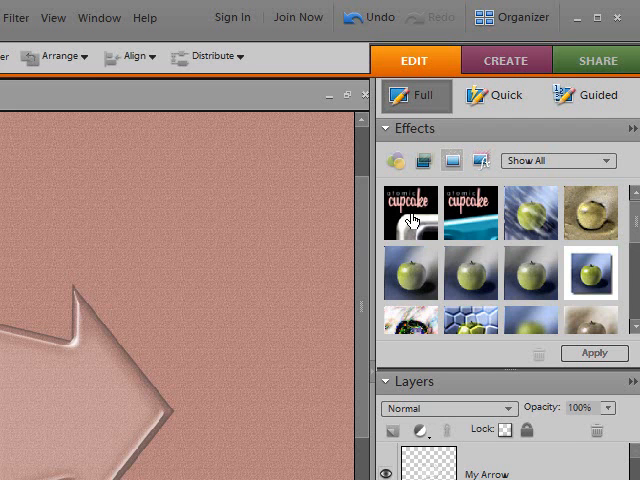
pyautogui.moveTo(598, 96)
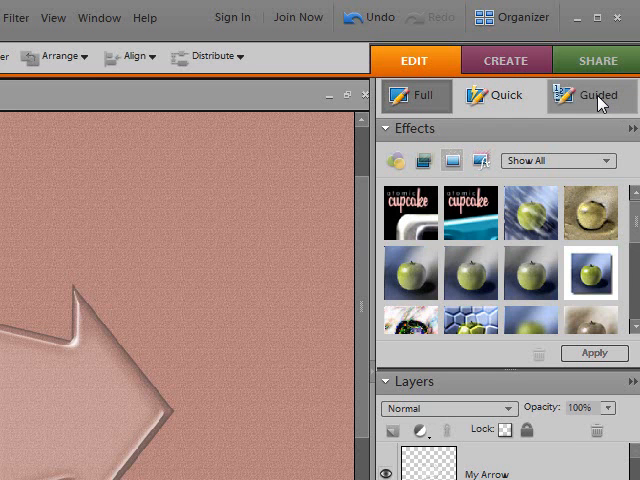
# Switch to Guided edits and scroll to Action Player under Automated Actions.
pyautogui.click(592, 96)
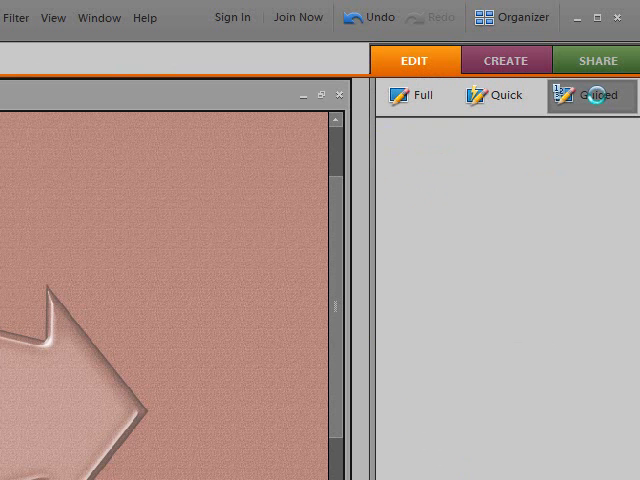
pyautogui.click(592, 96)
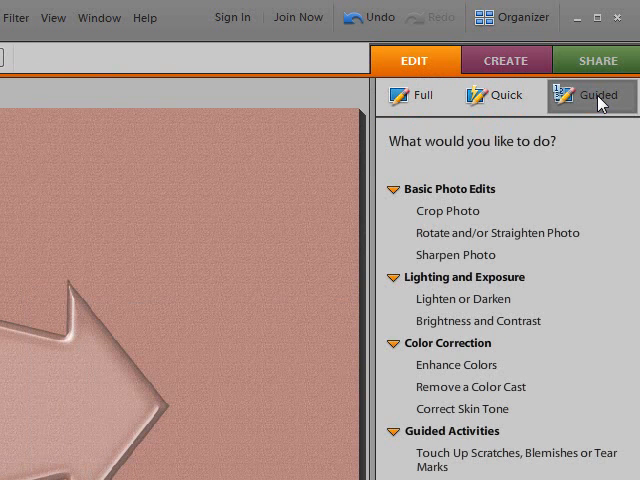
pyautogui.scroll(-3)
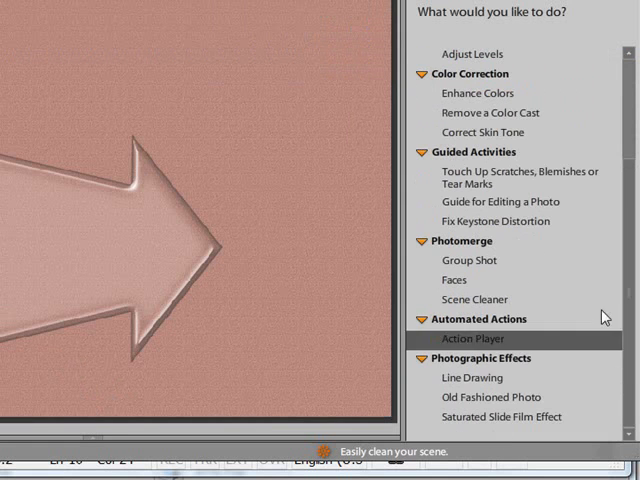
pyautogui.moveTo(604, 316)
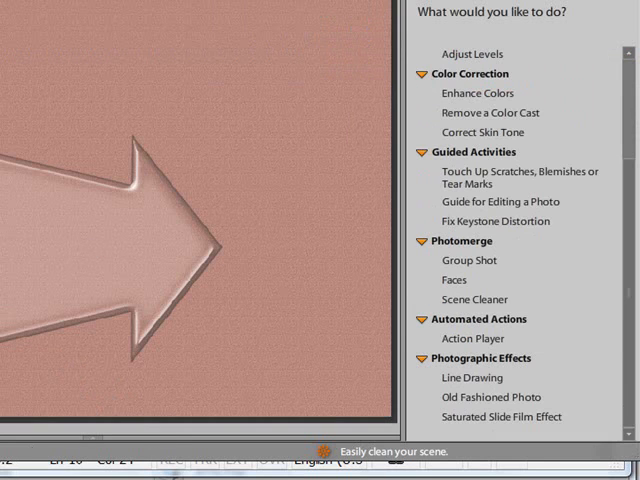